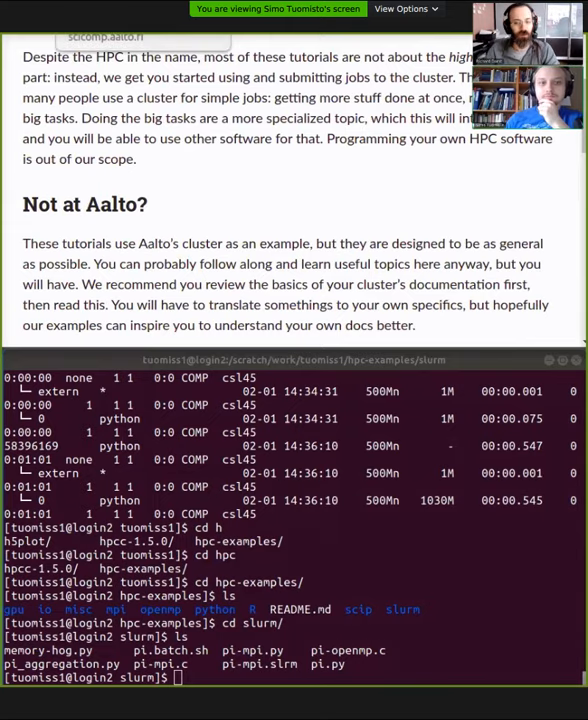
# Scroll the docs page to the Triton tutorials list, through Array jobs, GPU computing and Job dependencies
pyautogui.scroll(3)
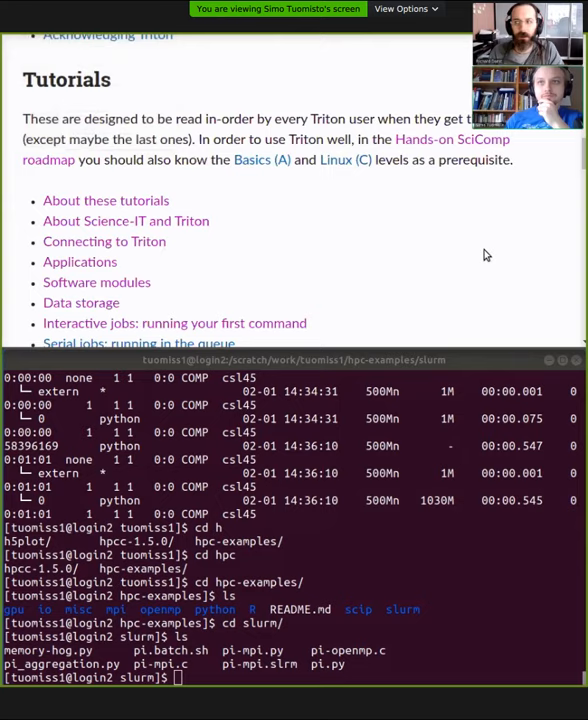
pyautogui.scroll(-3)
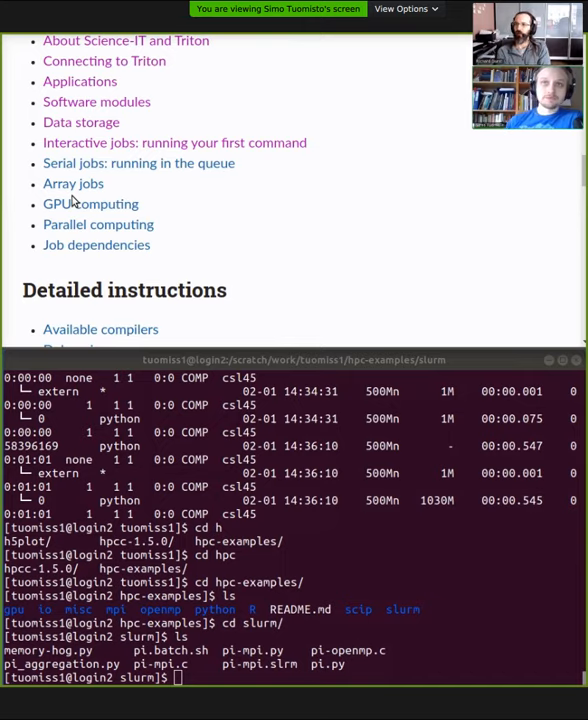
pyautogui.moveTo(90, 197)
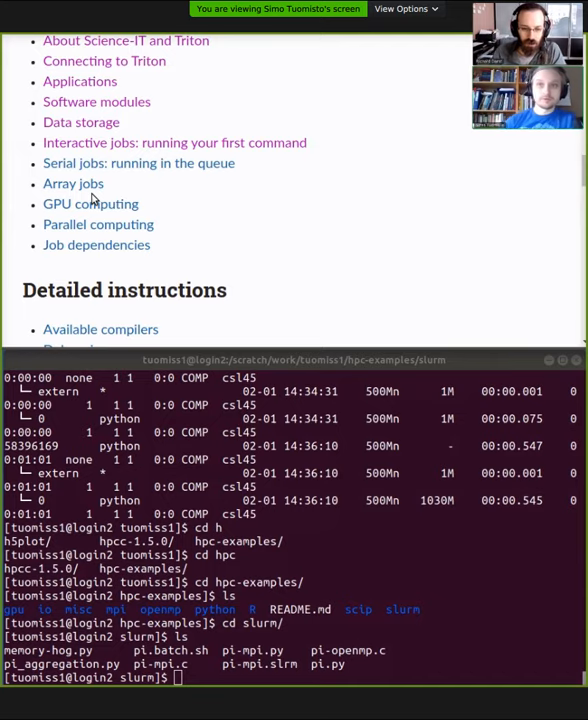
pyautogui.moveTo(127, 175)
pyautogui.write('cd')
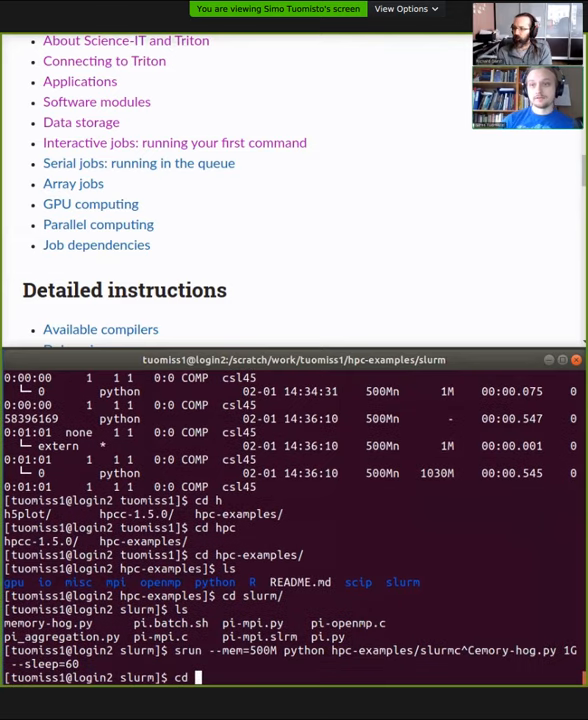
# Change to the $WRKDIR work directory and create memory-hog.sh in nano
pyautogui.write('$R')
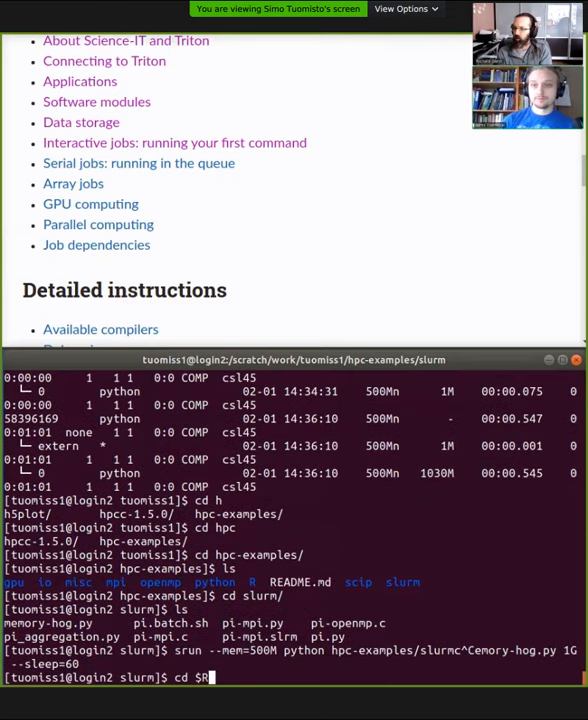
pyautogui.write('WRKDIR')
pyautogui.press('Return')
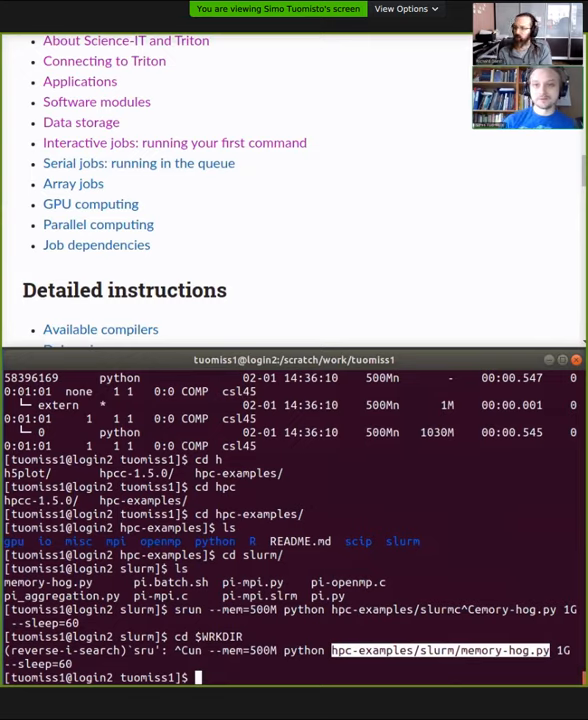
pyautogui.write('nano')
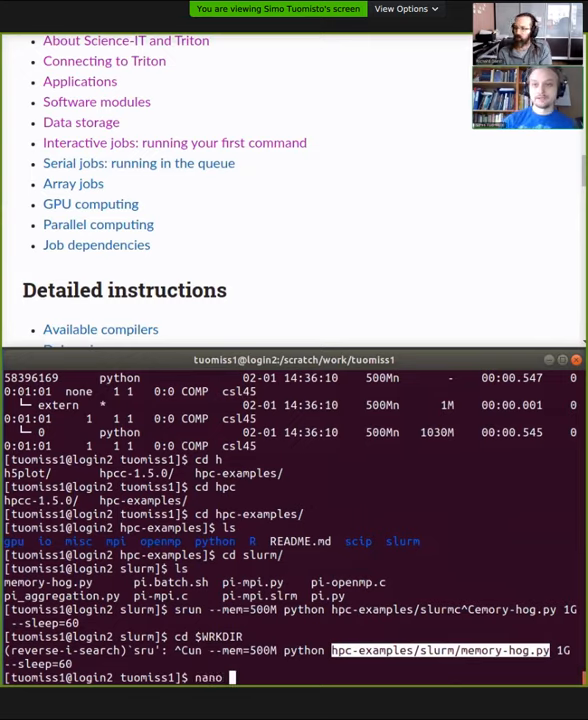
pyautogui.write(',em')
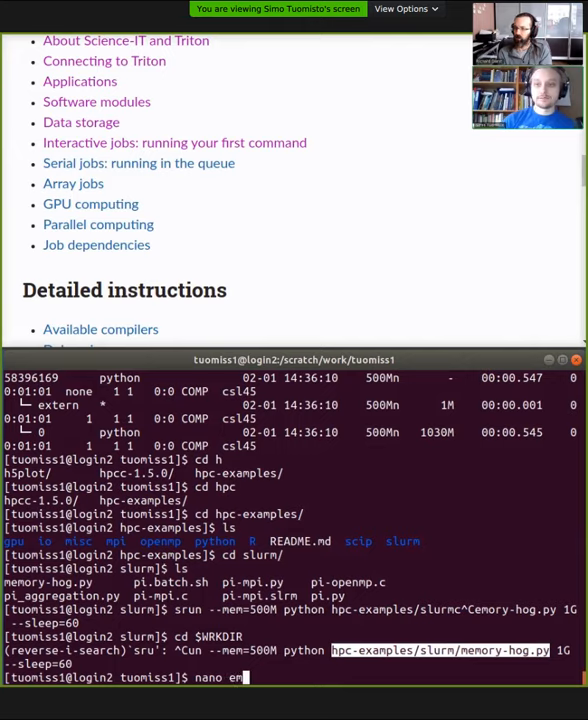
pyautogui.write('memory-')
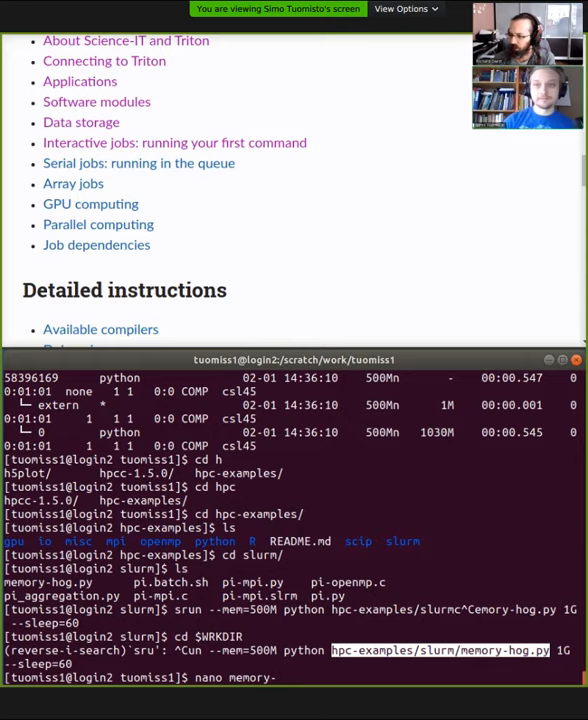
pyautogui.write('hog.sh')
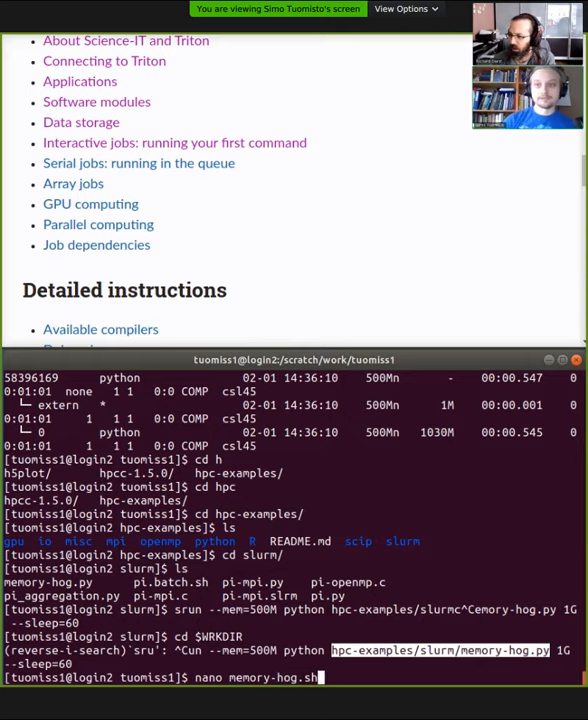
pyautogui.press('Return')
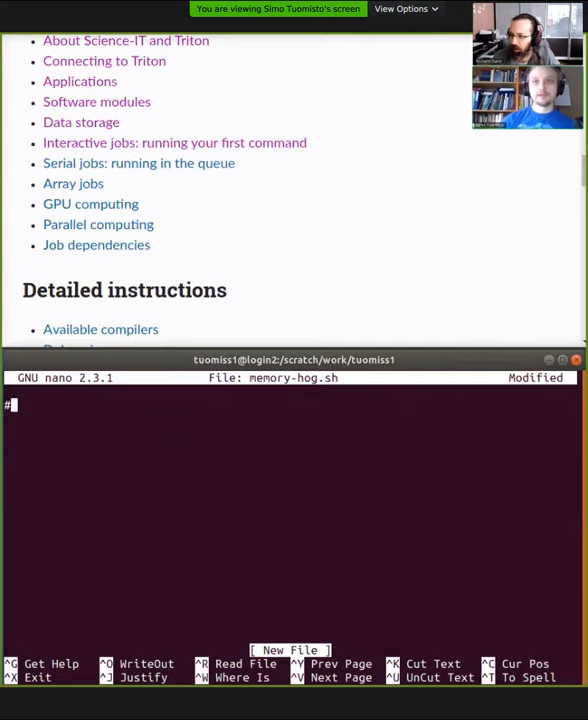
# Write the bash shebang and #SBATCH directives for --time=01:00:00 and --mem=1G
pyautogui.write('!')
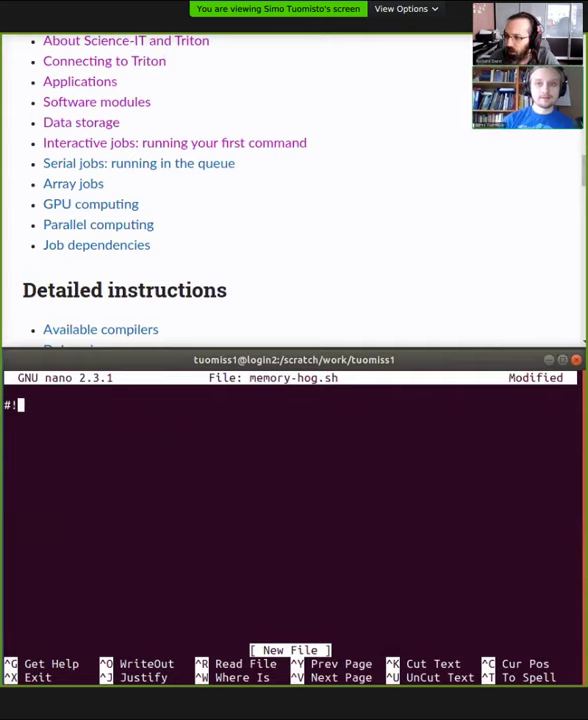
pyautogui.write('(')
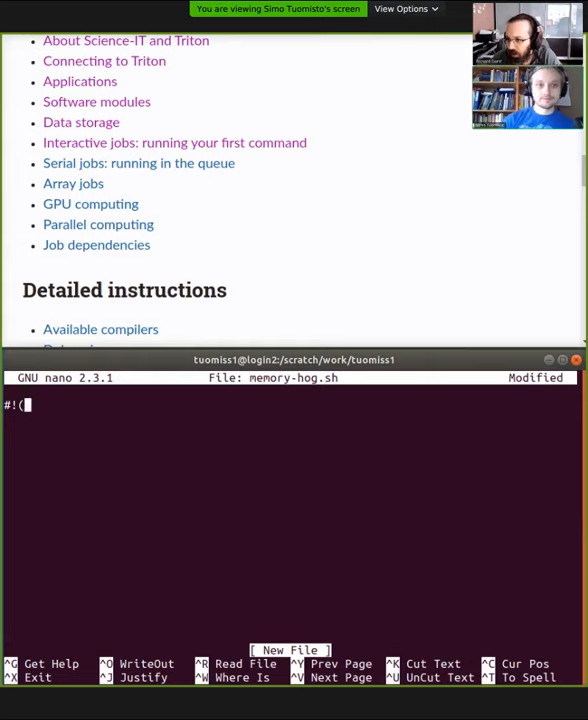
pyautogui.write('/biun')
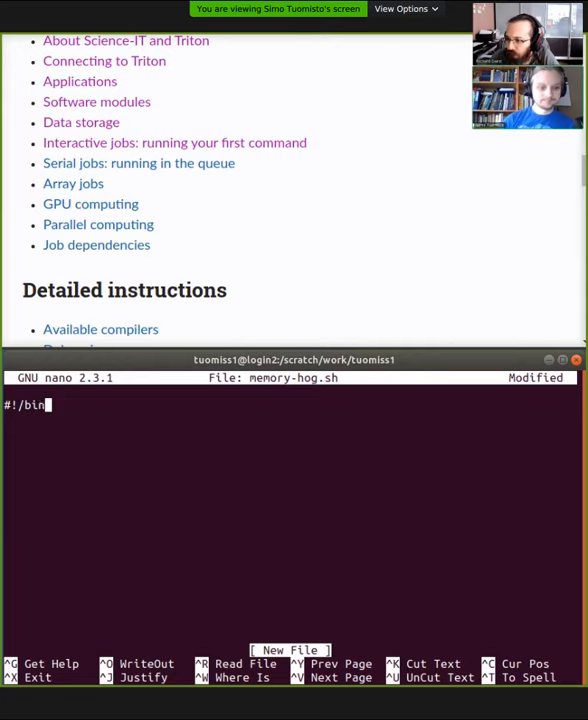
pyautogui.write('bash')
pyautogui.click(294, 418)
pyautogui.write('#SBAT')
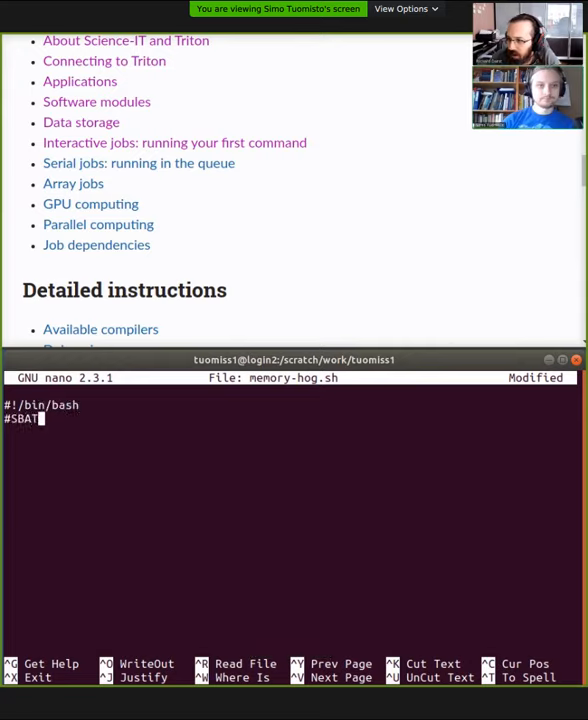
pyautogui.write('CH --time=')
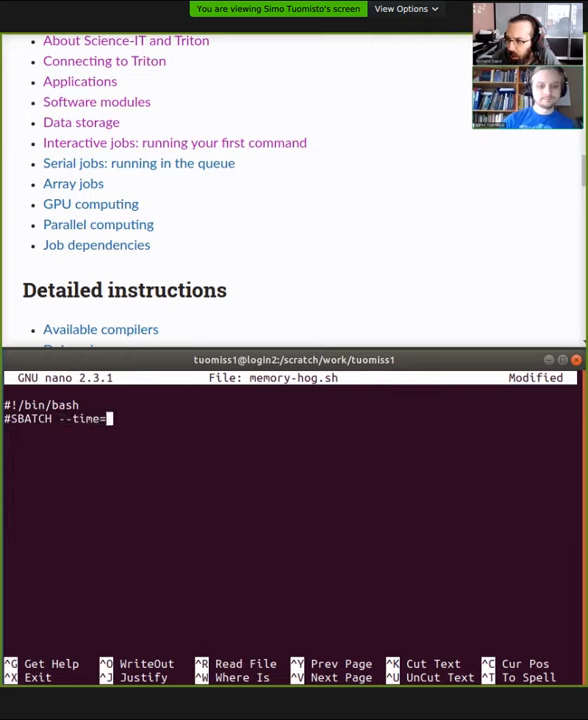
pyautogui.write('01:00:00')
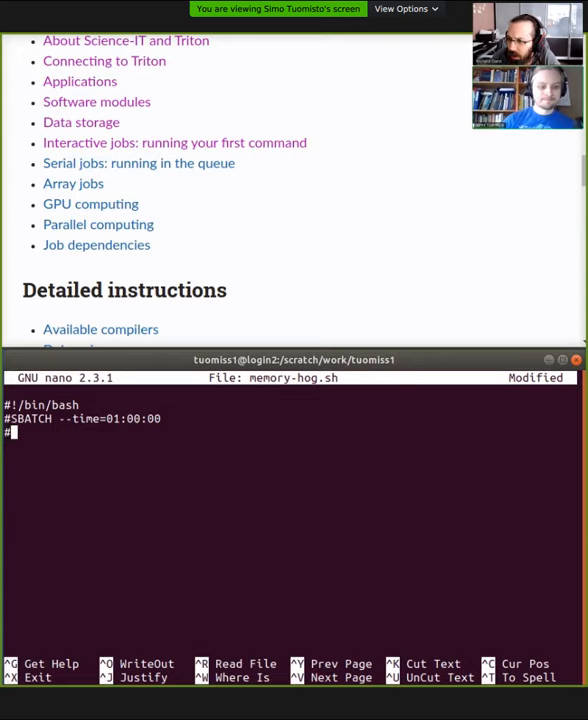
pyautogui.write('#SBATCH --me')
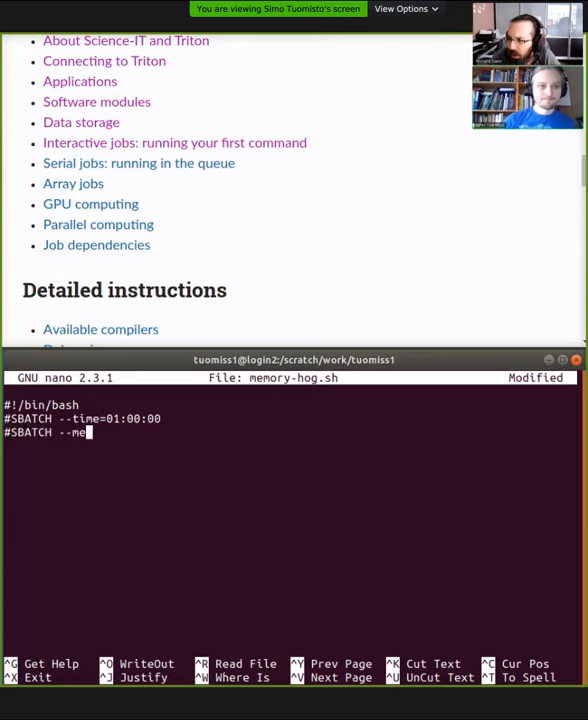
pyautogui.write('m=1G')
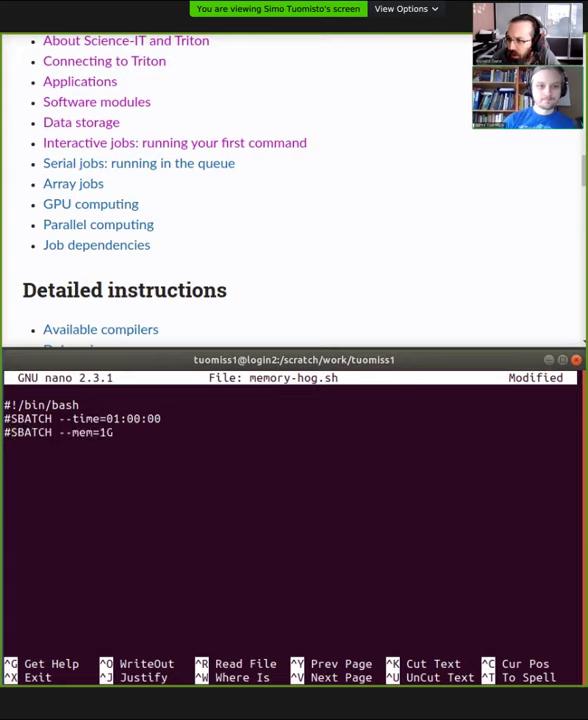
# Add the 'python hpc-examples/slurm/memory-hog.py 50M' line, then save and exit nano
pyautogui.write('o')
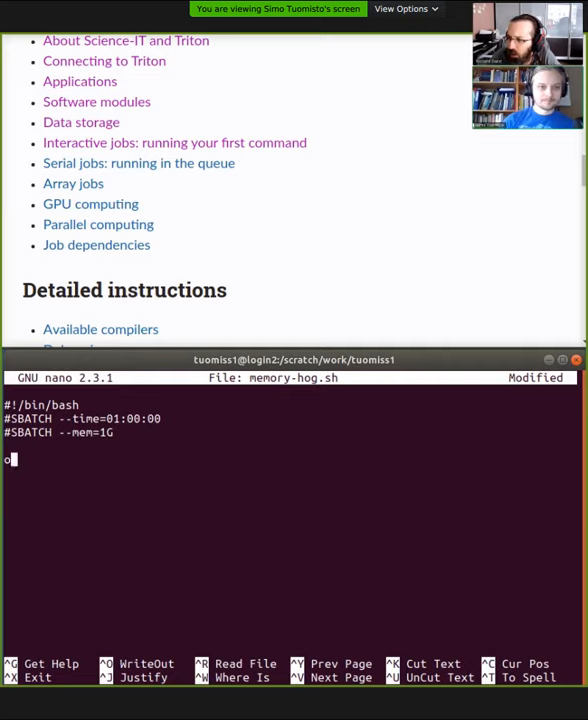
pyautogui.write('python')
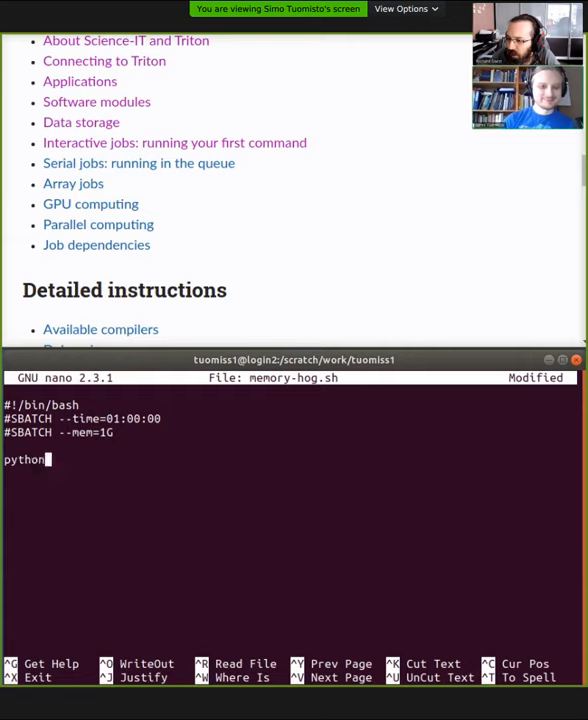
pyautogui.write('hpc-examples/slurm/memory-hog.py')
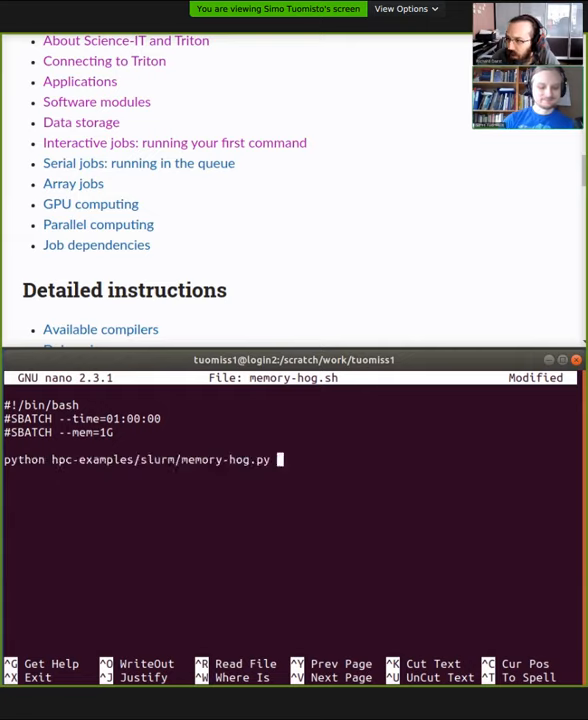
pyautogui.write('50M')
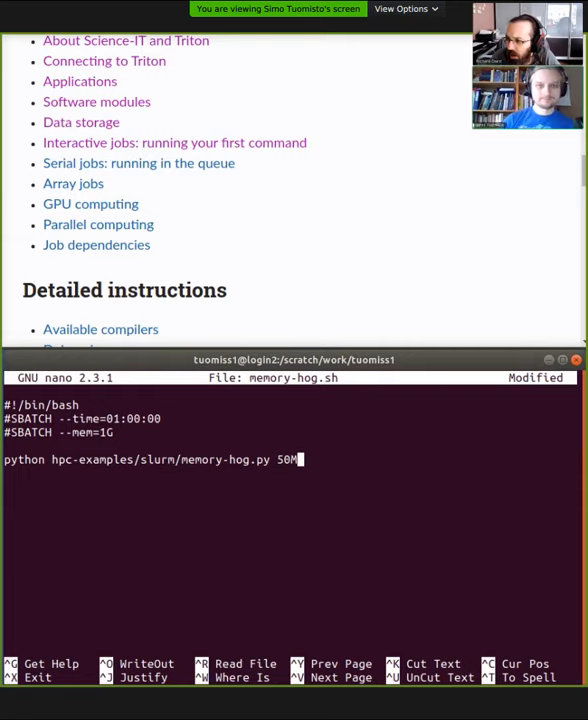
pyautogui.press('ctrl+x')
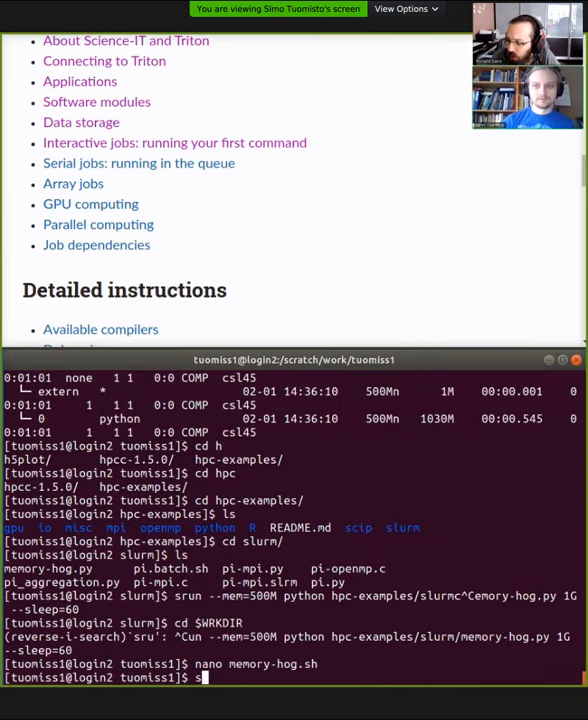
# Submit memory-hog.sh with sbatch, creating batch job 58396646
pyautogui.write('sbatch ma')
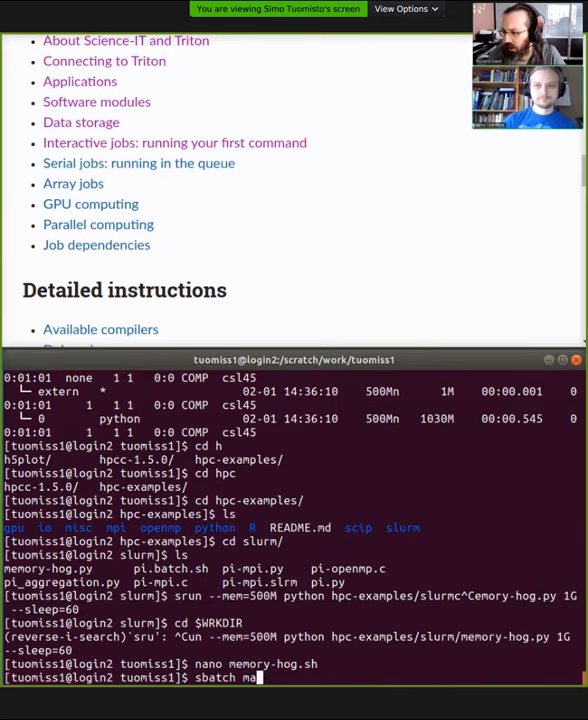
pyautogui.write('emory-hog.sh')
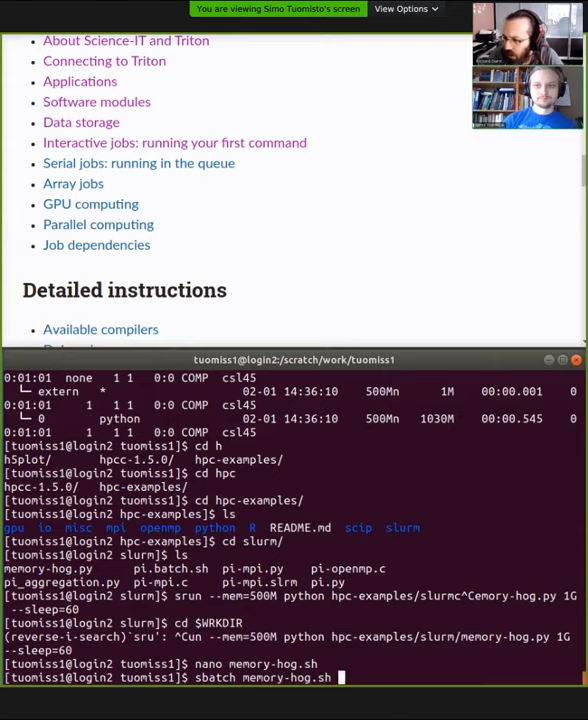
pyautogui.press('Return')
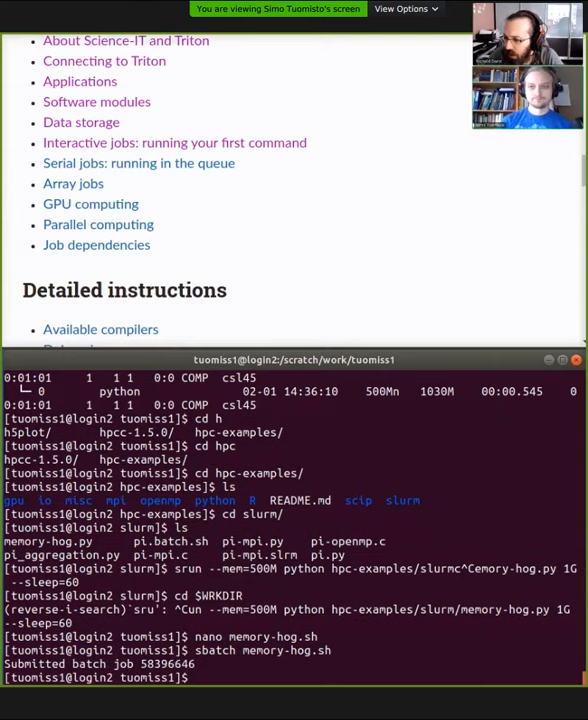
# Check the queue until job 58396646 is no longer listed
pyautogui.write('les')
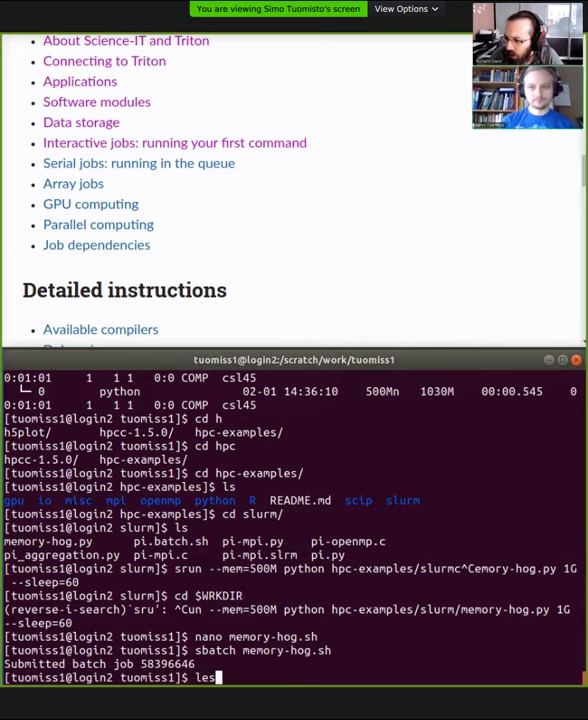
pyautogui.write('s s^C')
pyautogui.write('slurm q')
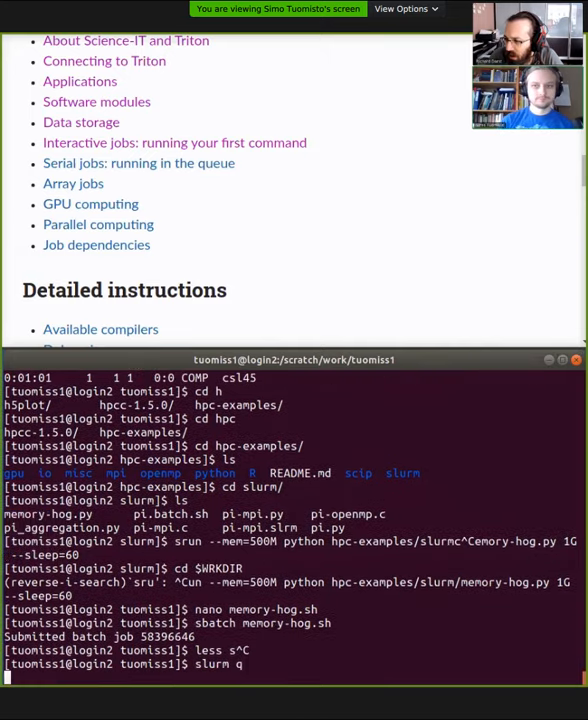
pyautogui.press('Return')
pyautogui.write('slurm q')
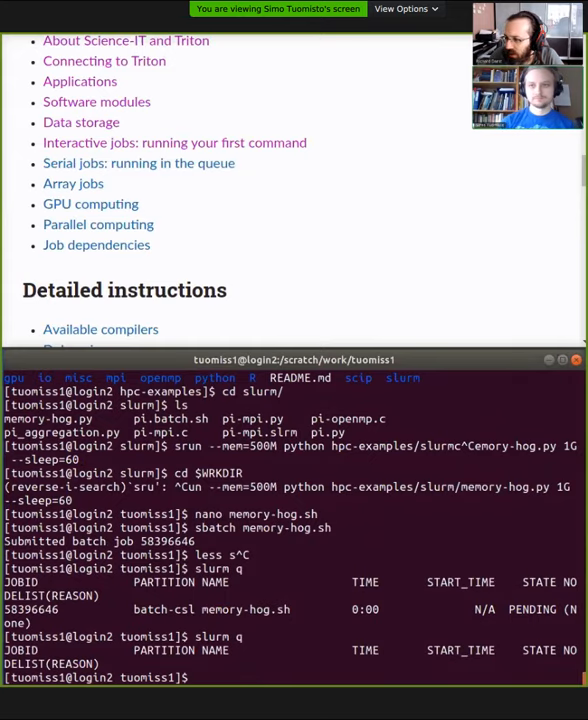
pyautogui.write('less slurm-58396646.out')
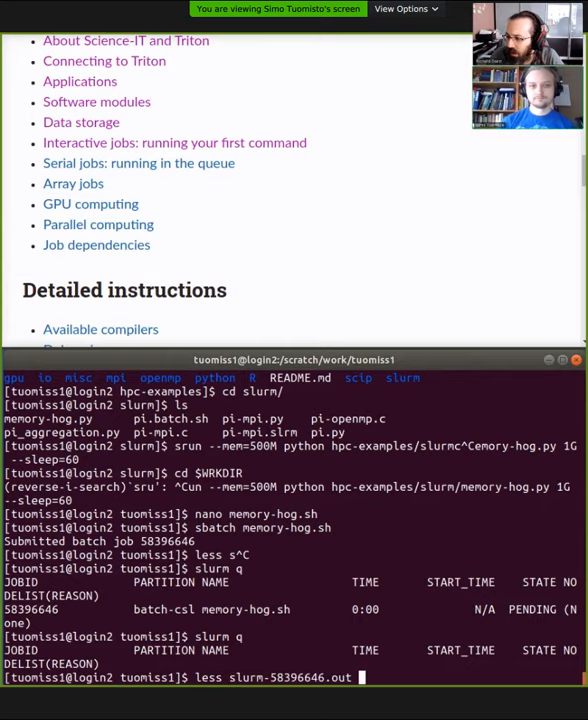
# View slurm-58396646.out to its end, showing allocations up to about 73 MB, then quit
pyautogui.press('Return')
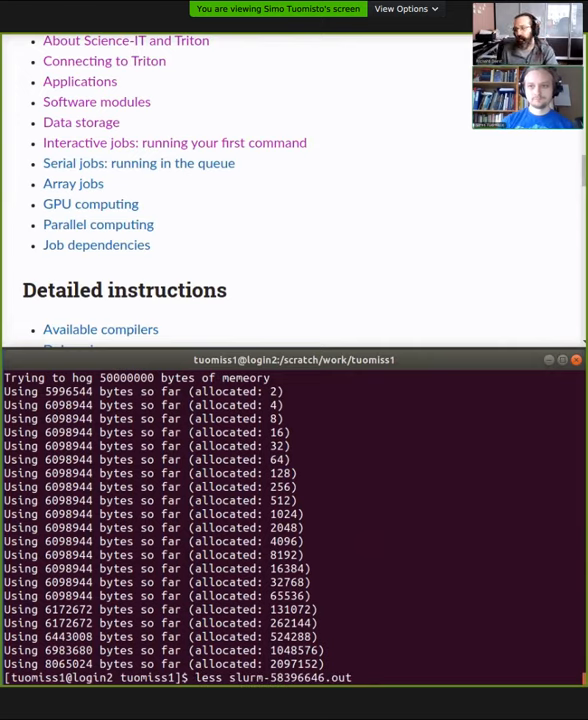
pyautogui.press('Return')
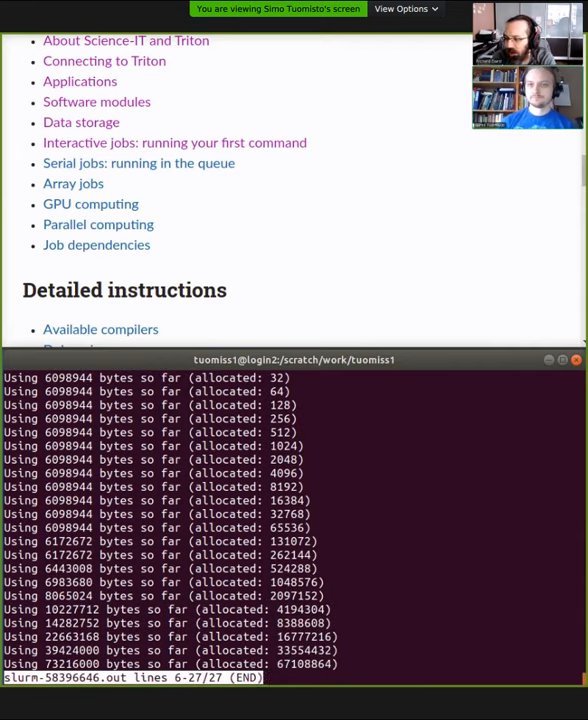
pyautogui.press('q')
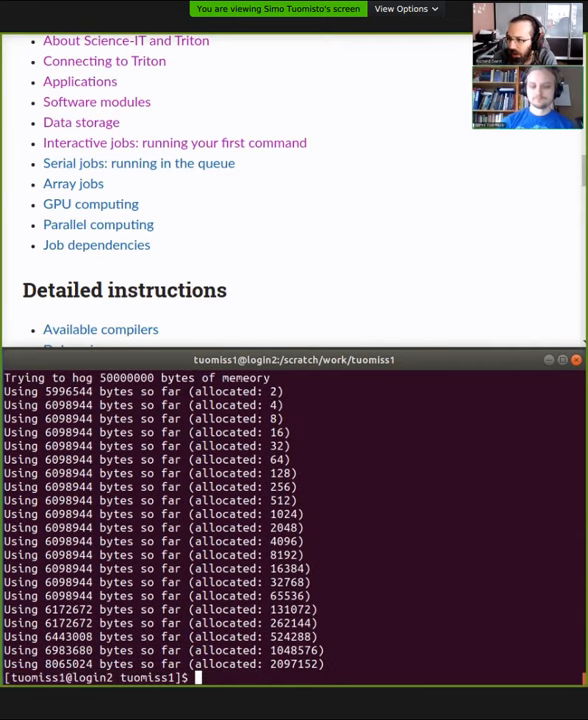
pyautogui.write('slurm')
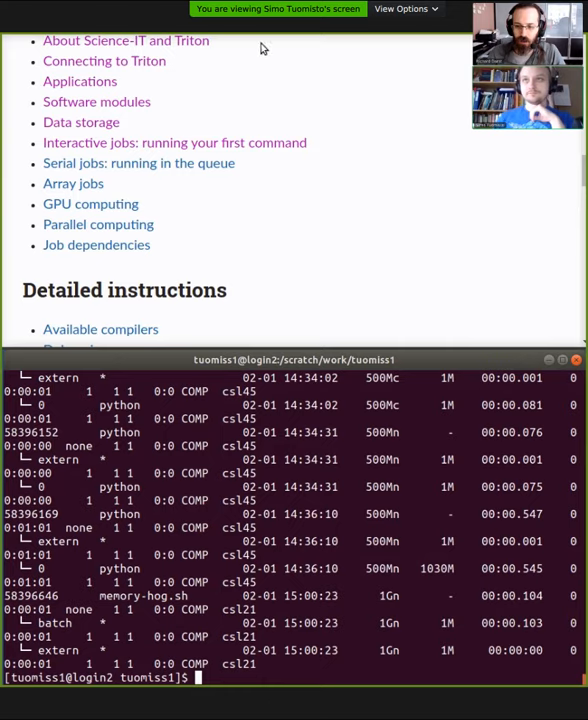
# Scroll the docs page back up to the Overview and Tutorials introduction
pyautogui.scroll(3)
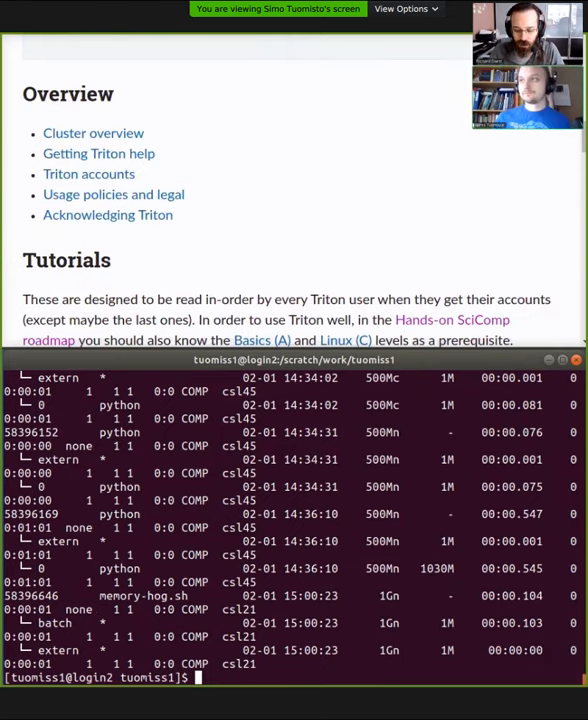
pyautogui.moveTo(462, 105)
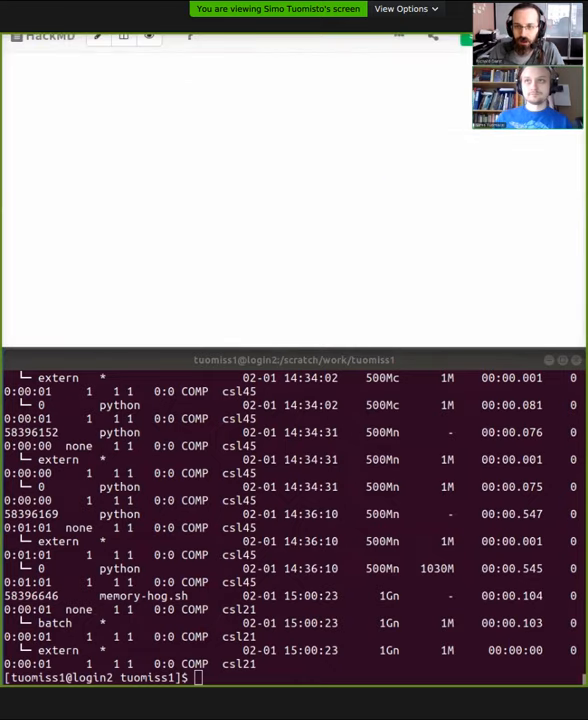
pyautogui.moveTo(158, 60)
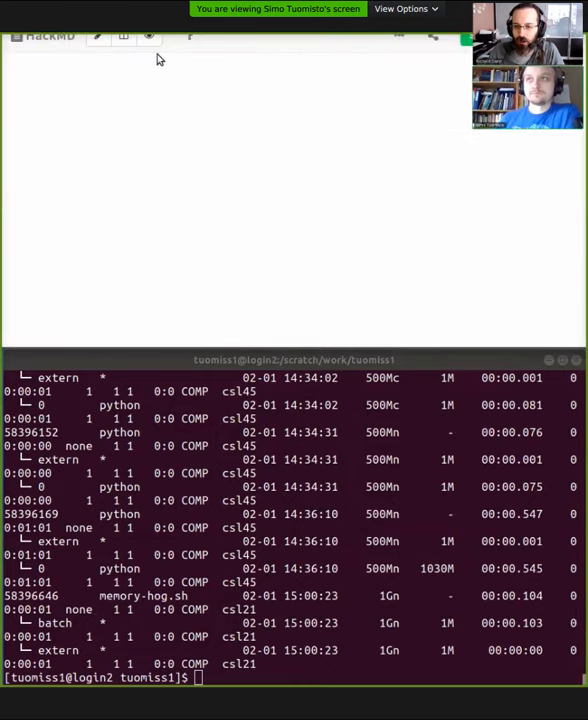
# Scroll the HackMD document down to the 'Feedback for the day' participant comments
pyautogui.click(149, 37)
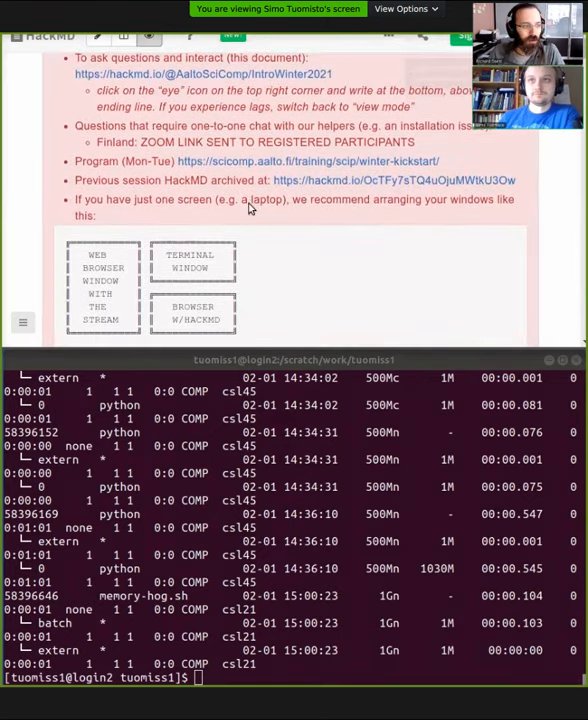
pyautogui.scroll(-3)
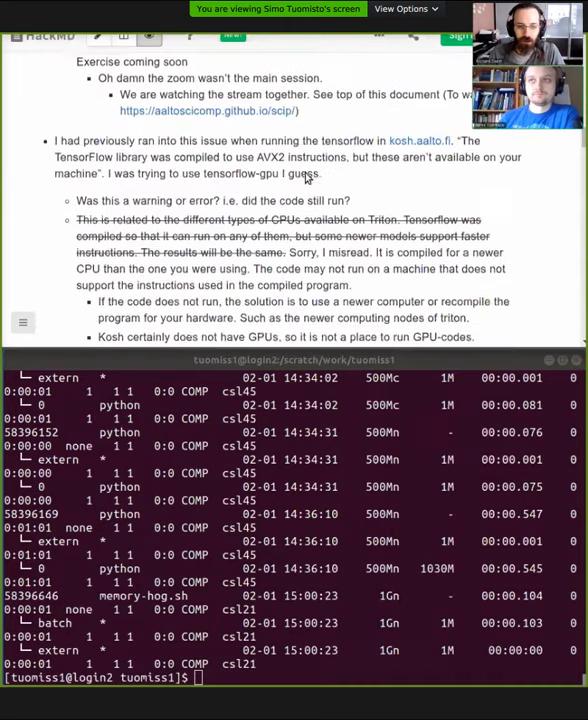
pyautogui.scroll(-3)
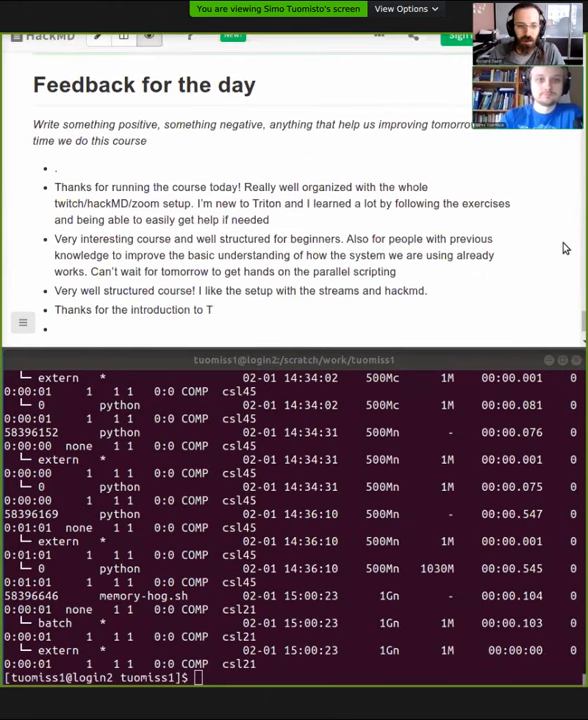
pyautogui.write('riton!')
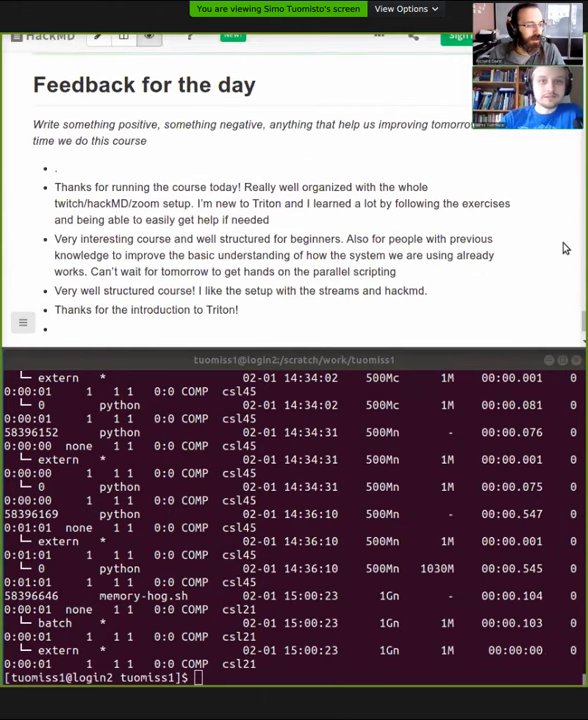